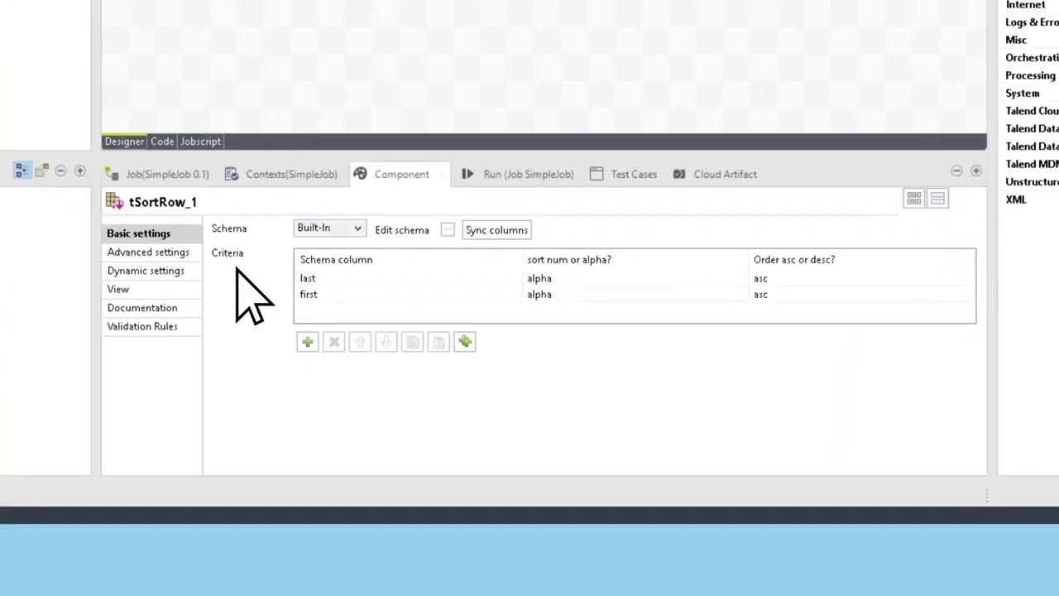
{"action": "mouse_move", "coordinate": [871, 281]}
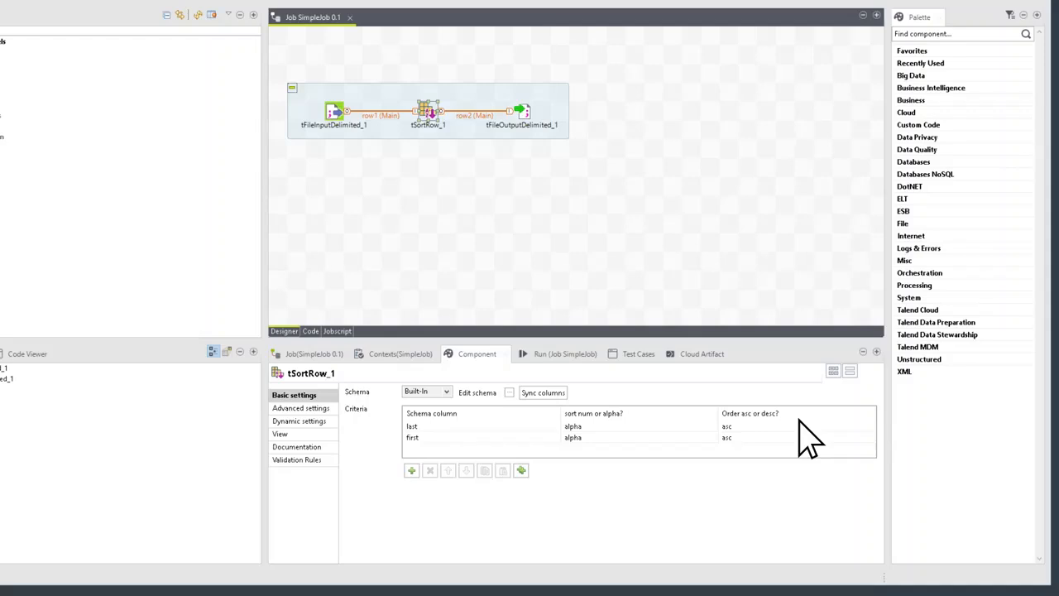
{"action": "mouse_move", "coordinate": [588, 295]}
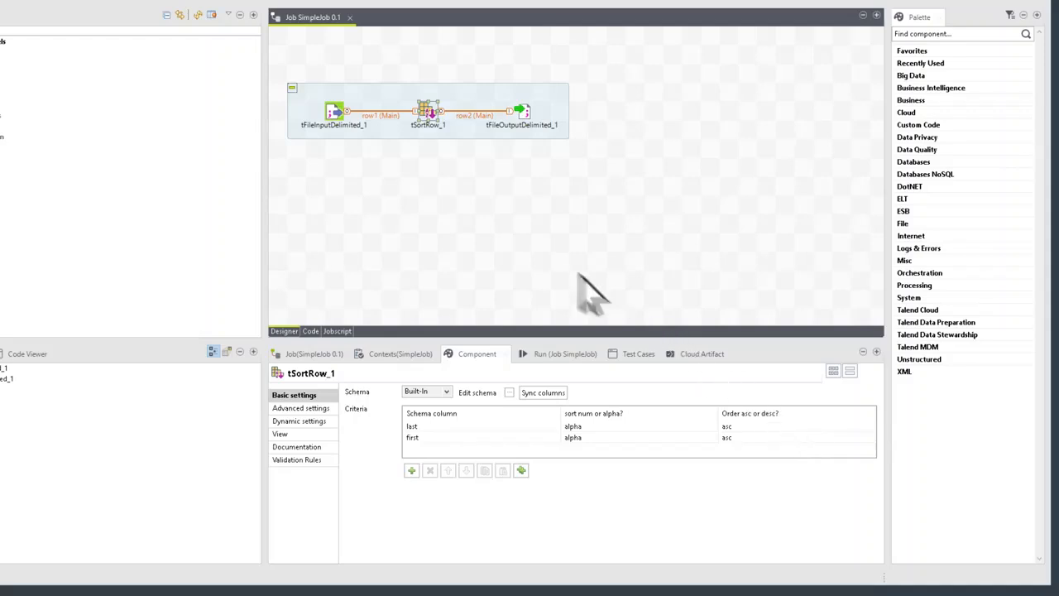
- Show tFileInputDelimited_1's Basic settings, reading the customers CSV with a one-line header
{"action": "left_click", "coordinate": [327, 113]}
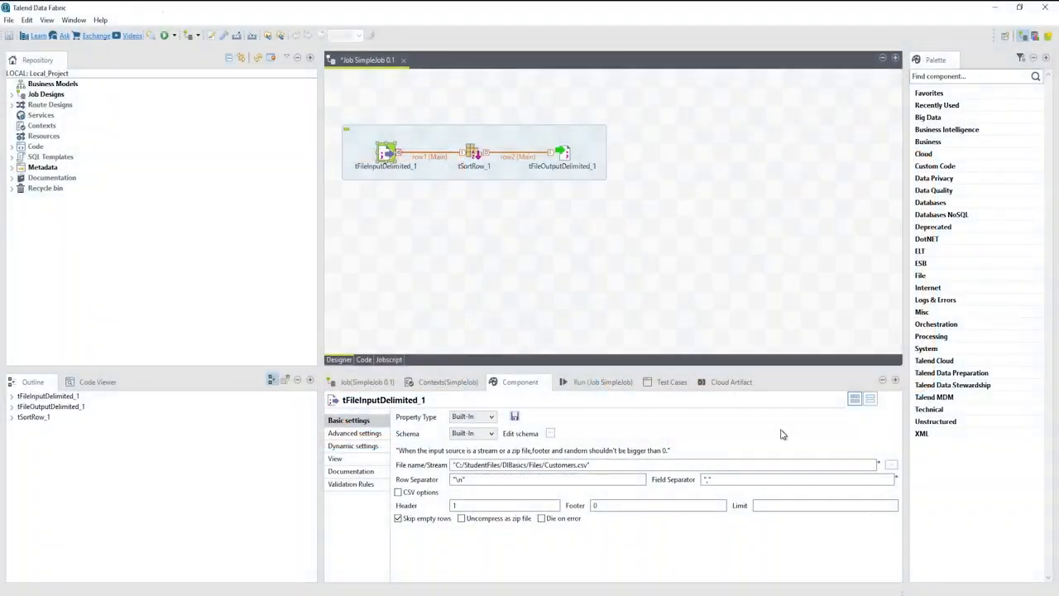
{"action": "mouse_move", "coordinate": [447, 402]}
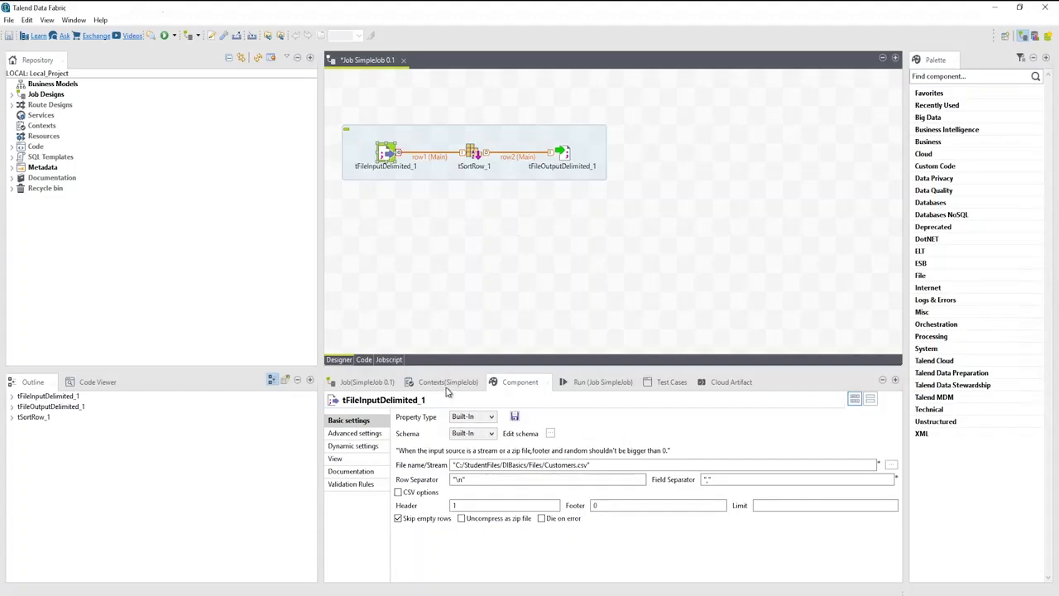
- Add a String context variable InputFile holding the C:/StudentFiles input path
{"action": "left_click", "coordinate": [450, 383]}
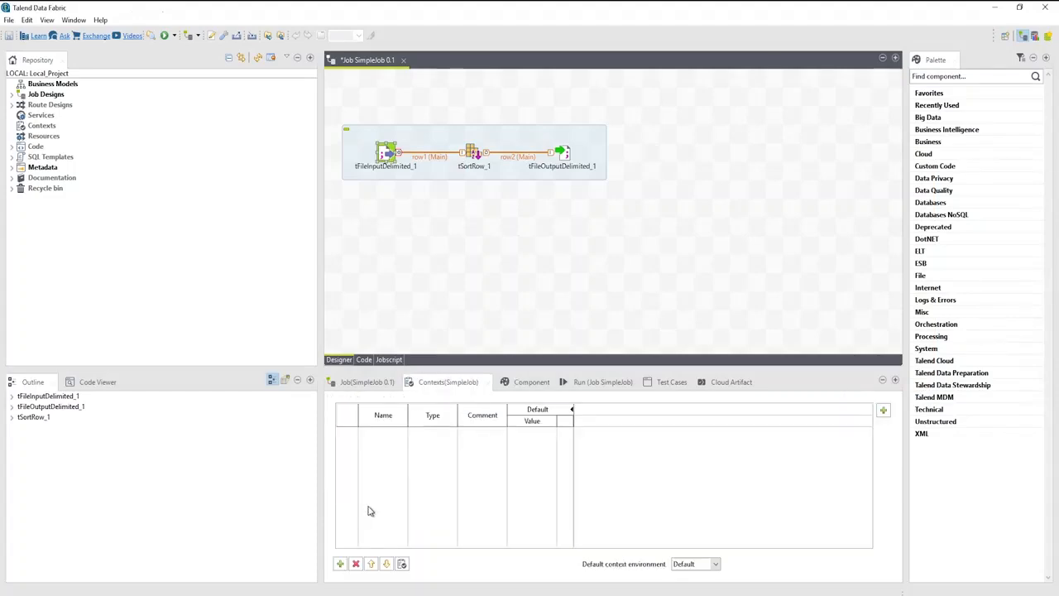
{"action": "left_click", "coordinate": [338, 565]}
{"action": "type", "text": "C:/StudentFiles/"}
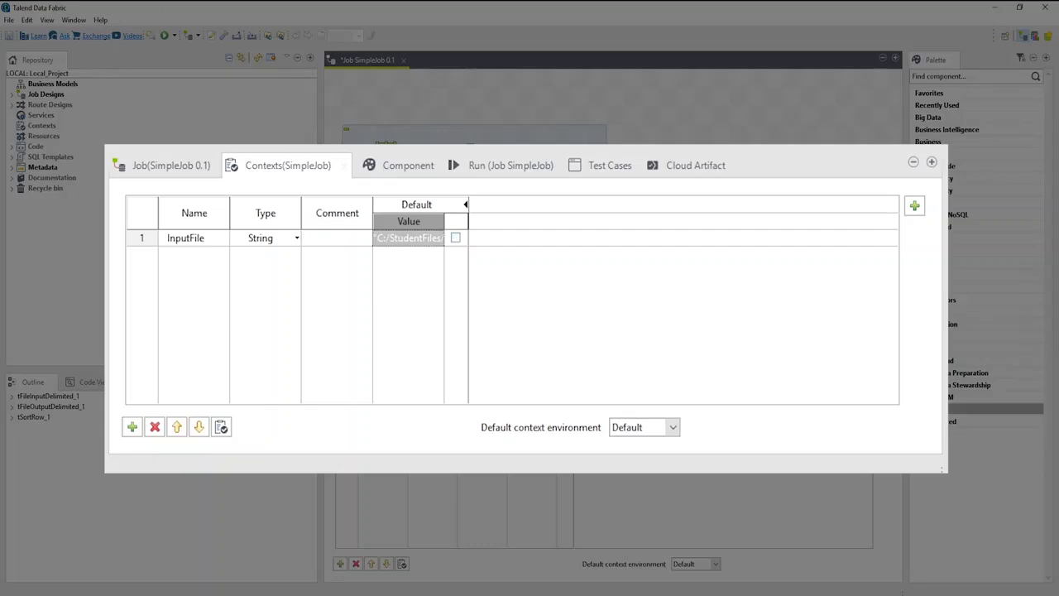
{"action": "mouse_move", "coordinate": [678, 192]}
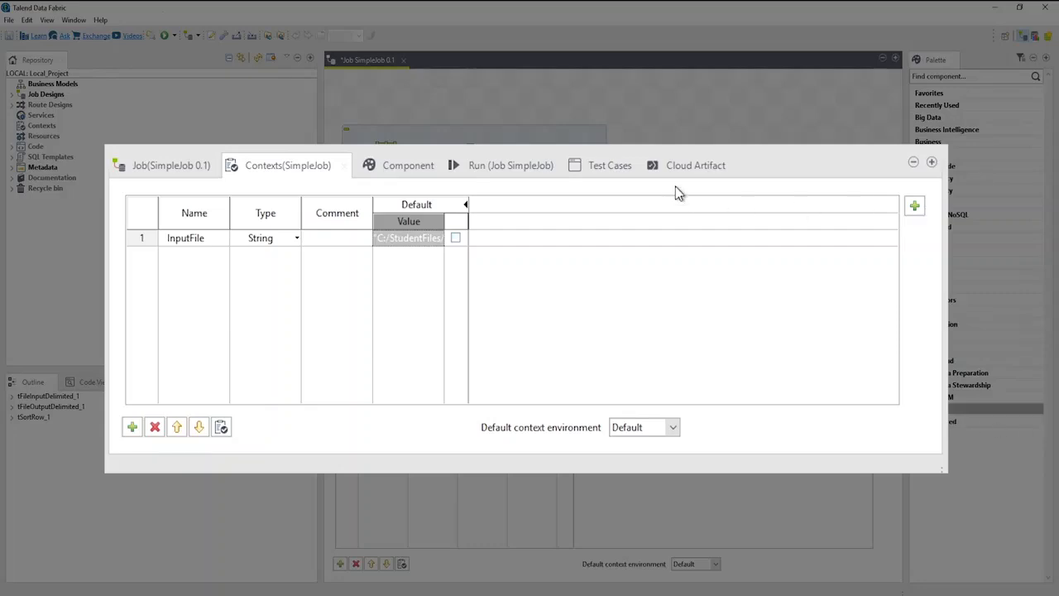
- Replace the input component's file path with context.InputFile via Ctrl+Space suggestions
{"action": "left_click", "coordinate": [407, 166]}
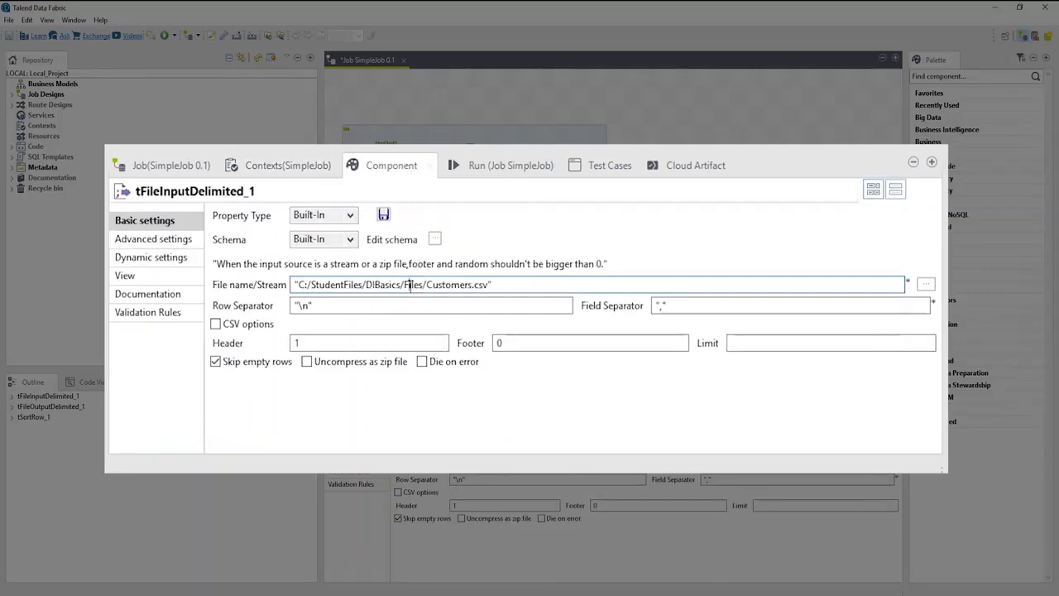
{"action": "triple_click", "coordinate": [409, 285]}
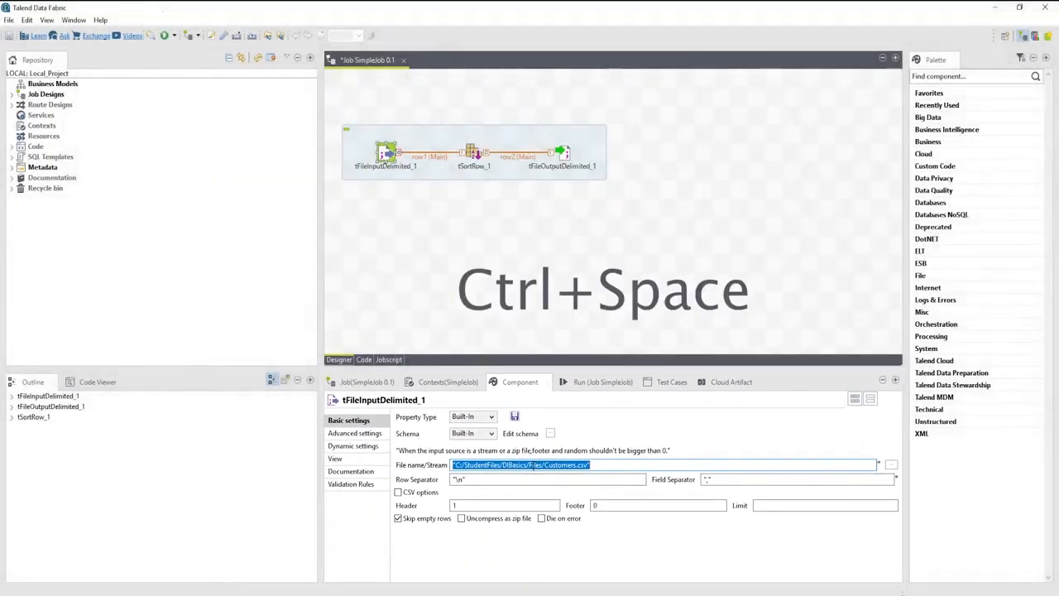
{"action": "key", "text": "ctrl+space"}
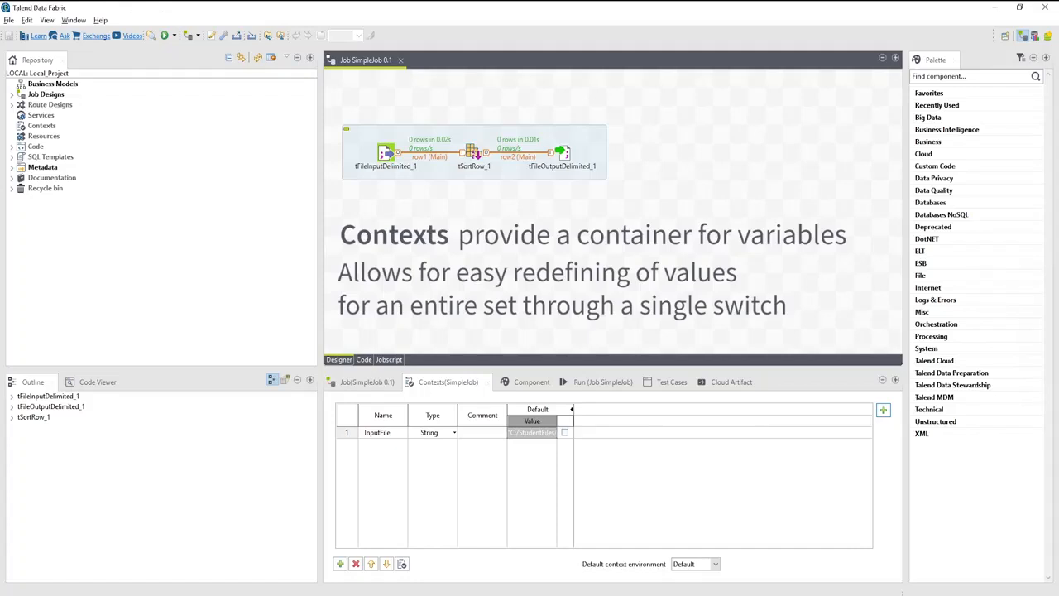
{"action": "mouse_move", "coordinate": [801, 291]}
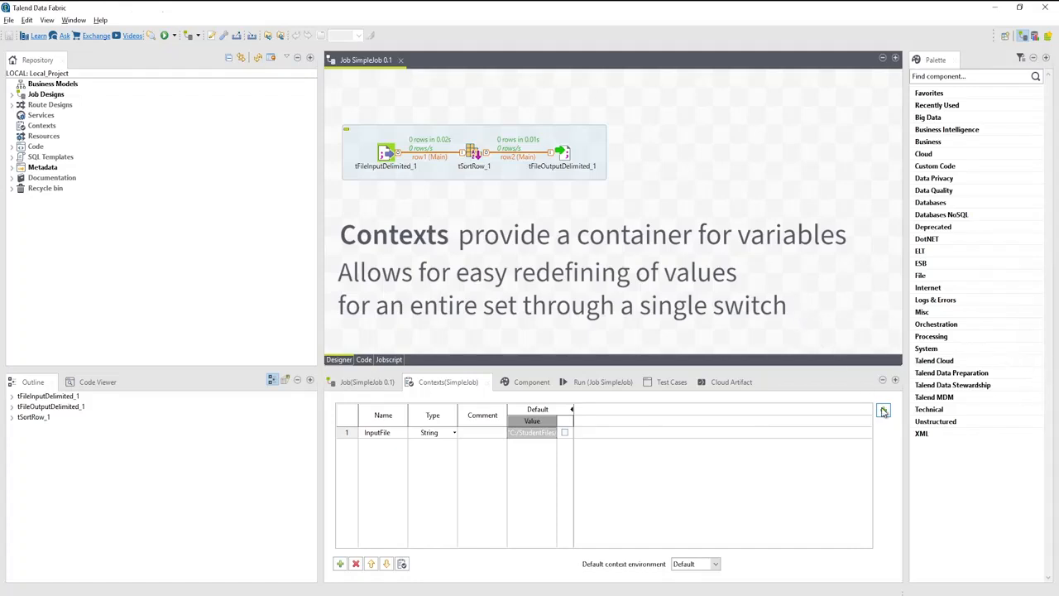
- Add dev and prod contexts beside Default and make dev the default context
{"action": "left_click", "coordinate": [883, 412]}
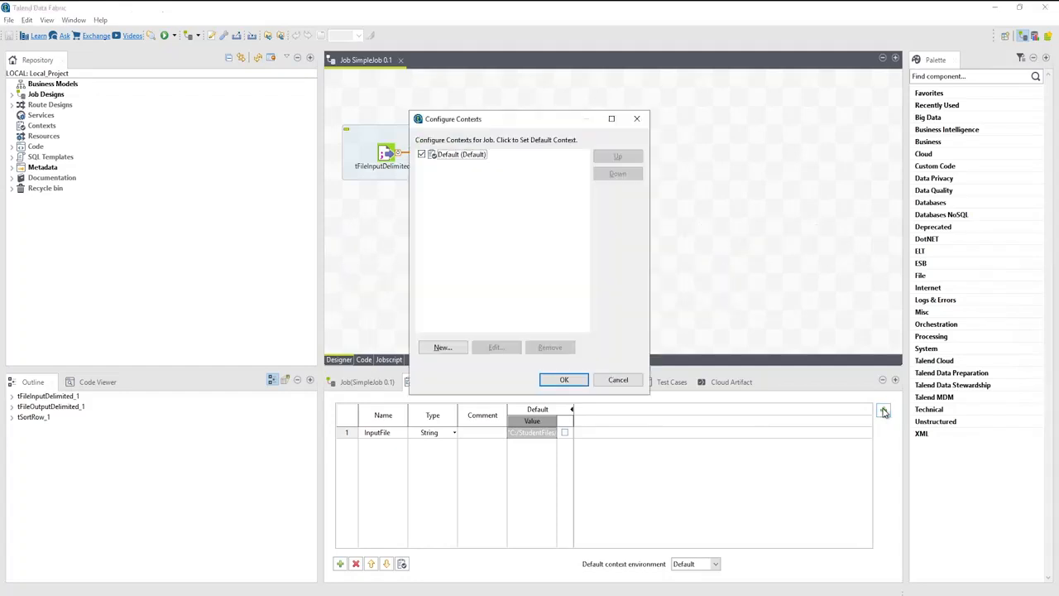
{"action": "mouse_move", "coordinate": [470, 366]}
{"action": "type", "text": "prod"}
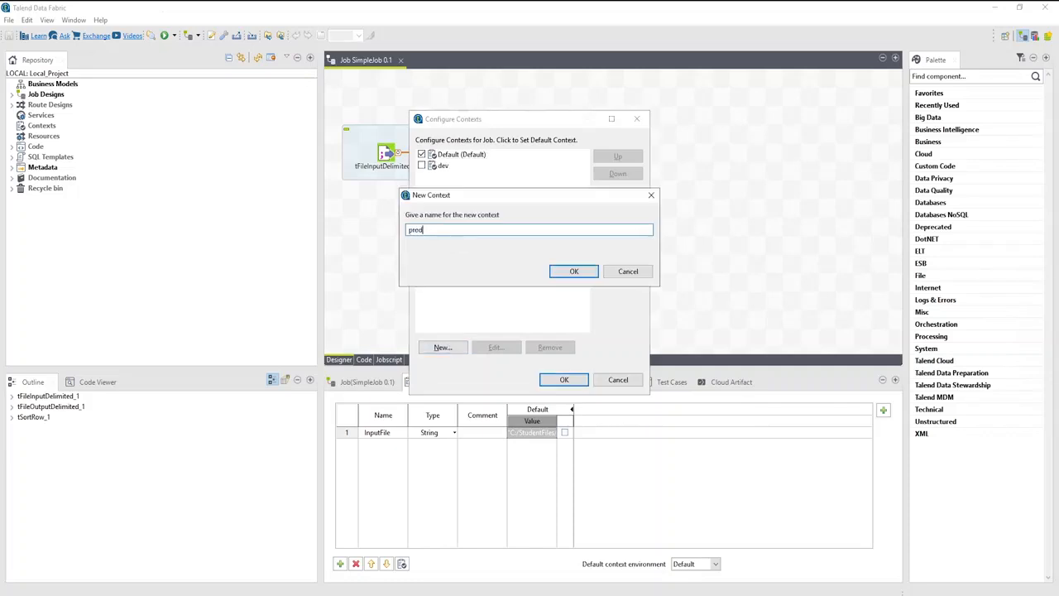
{"action": "left_click", "coordinate": [573, 271]}
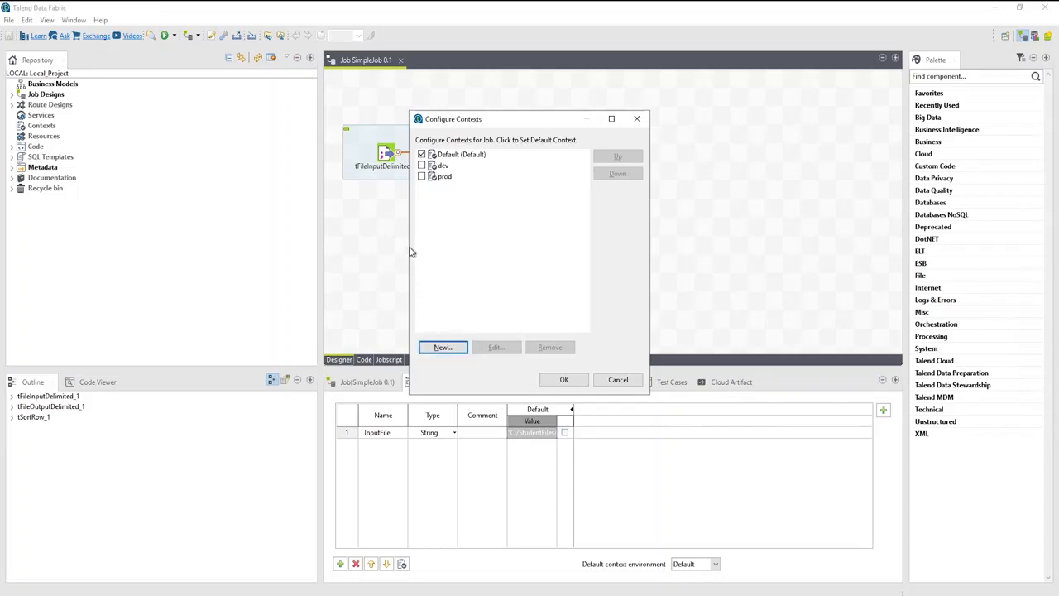
{"action": "left_click", "coordinate": [421, 165]}
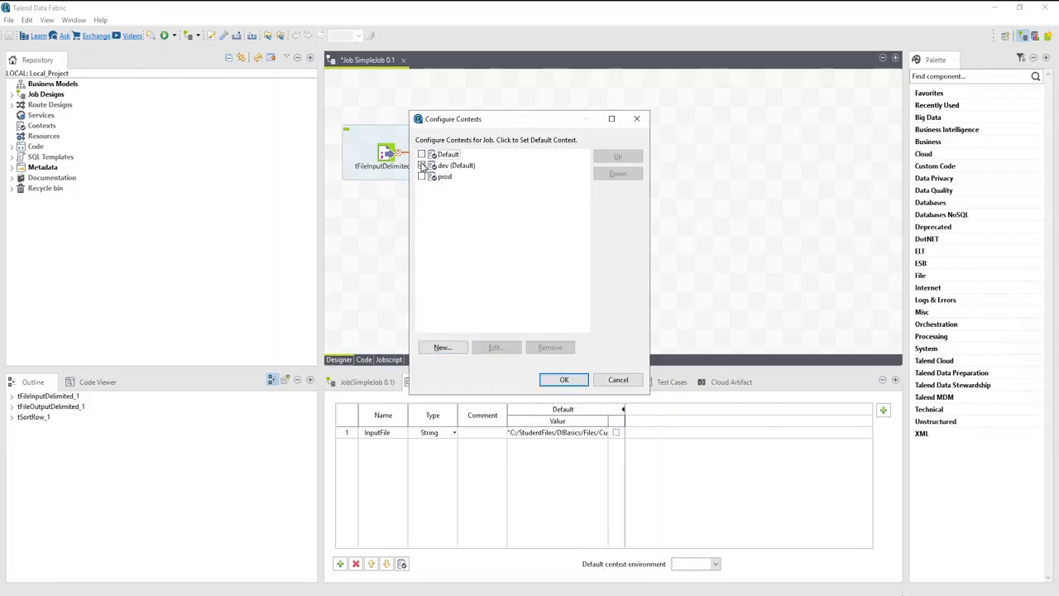
{"action": "left_click", "coordinate": [563, 379]}
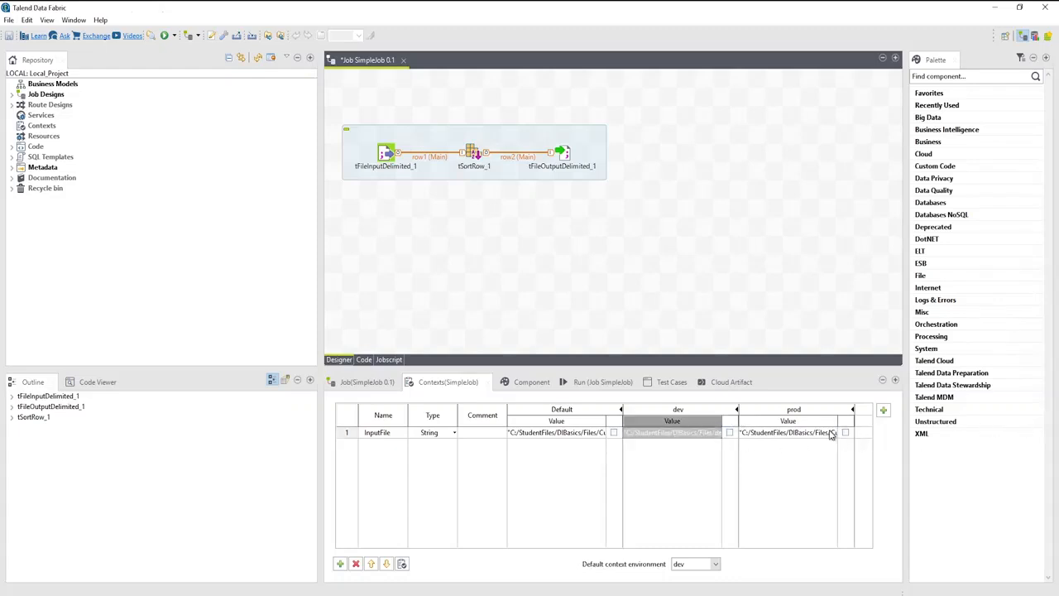
- Give InputFile a distinct prod value and show the run options with prod selected
{"action": "left_click", "coordinate": [788, 433]}
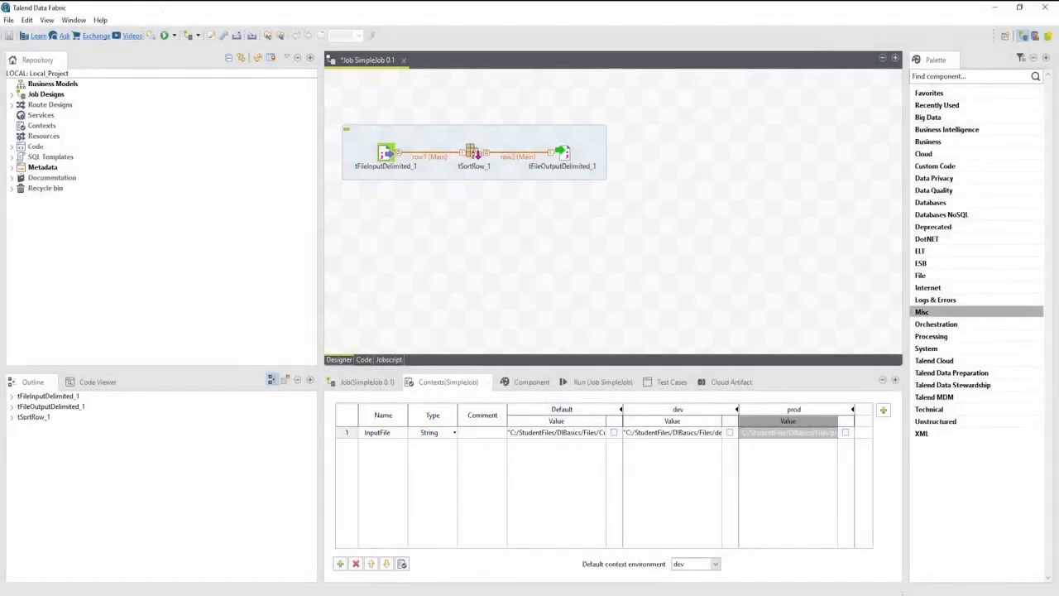
{"action": "left_click", "coordinate": [591, 380]}
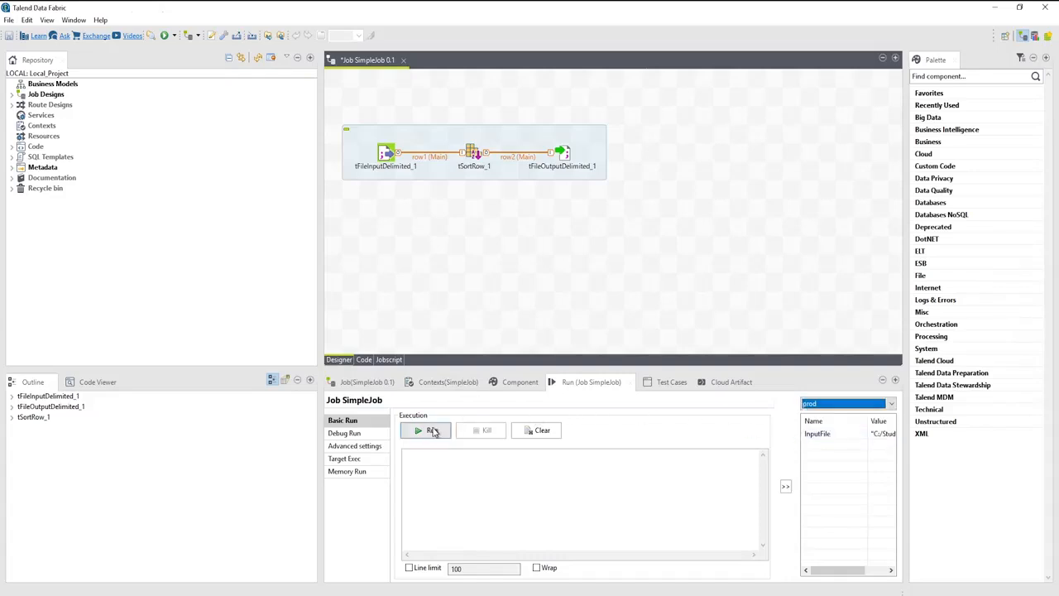
- Run SimpleJob under prod to exit code 0, then select the repository Contexts folder
{"action": "left_click", "coordinate": [424, 431]}
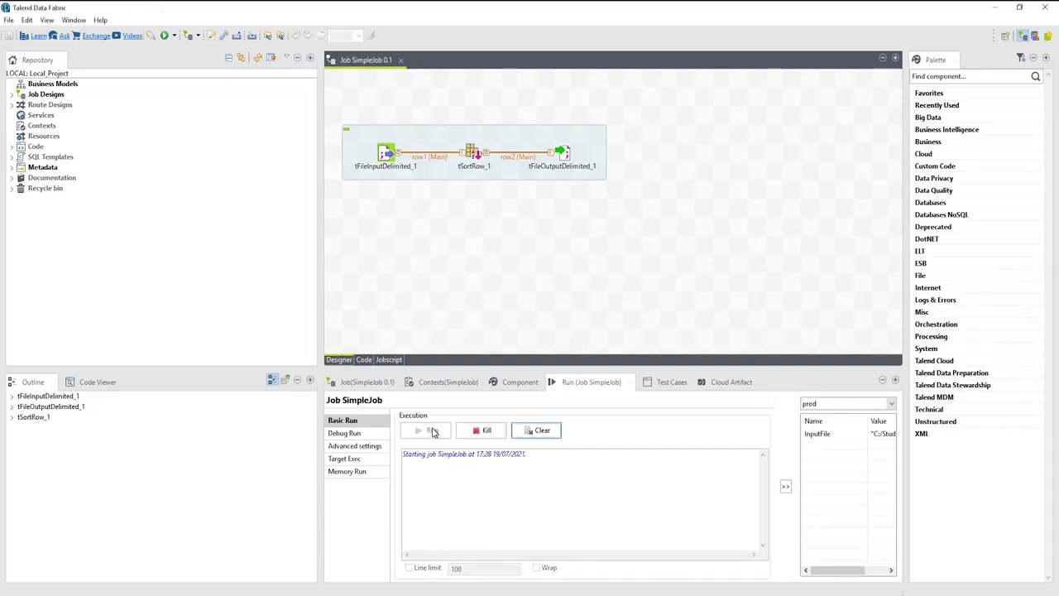
{"action": "left_click", "coordinate": [423, 430]}
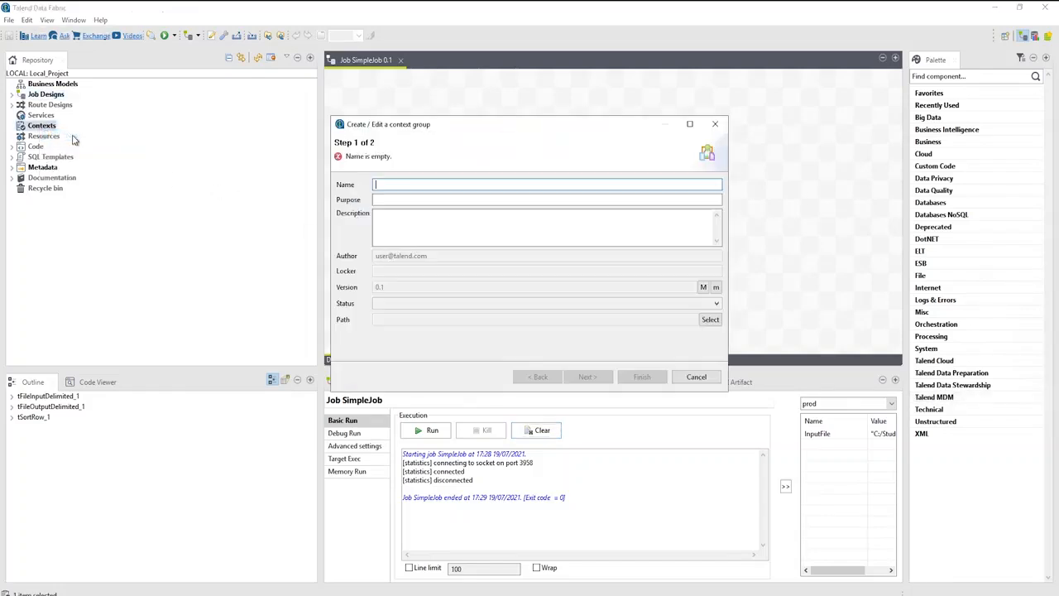
- Name the new context group Environments with description 'Test en' and continue to its variables
{"action": "type", "text": "Environments"}
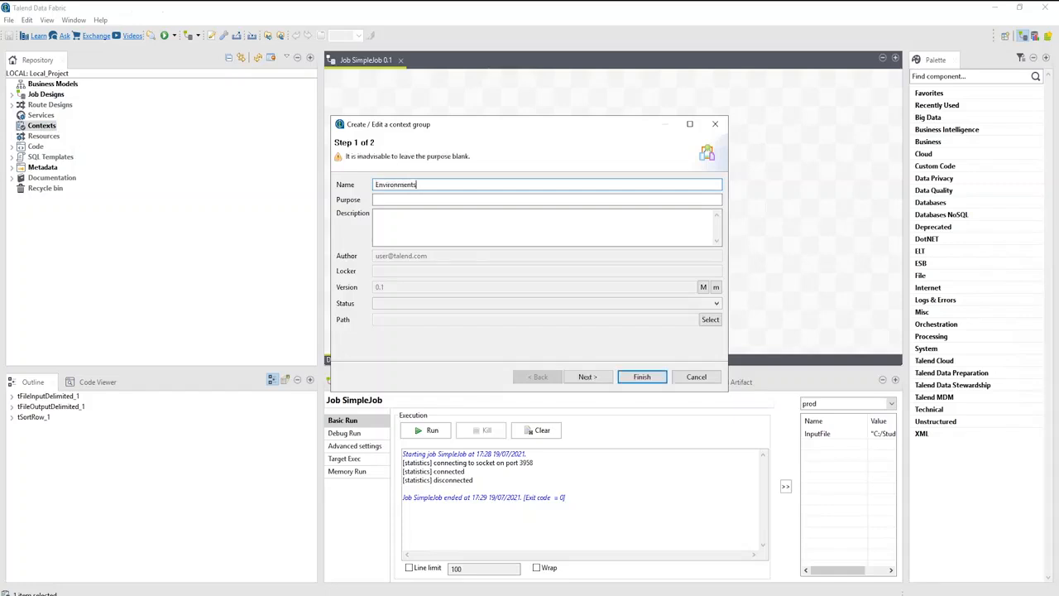
{"action": "type", "text": "Test environments context group"}
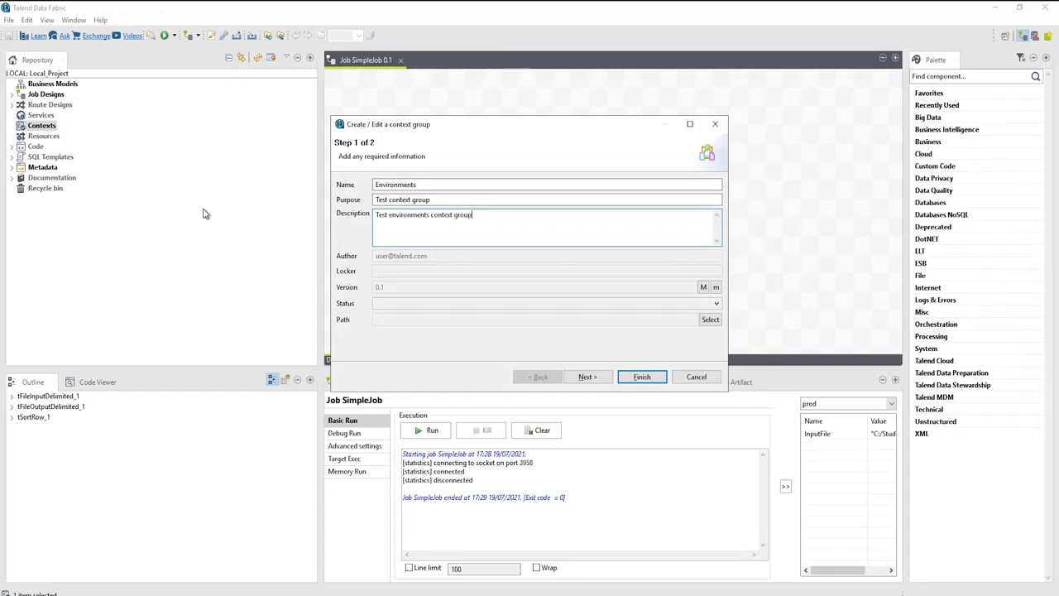
{"action": "left_click", "coordinate": [587, 377]}
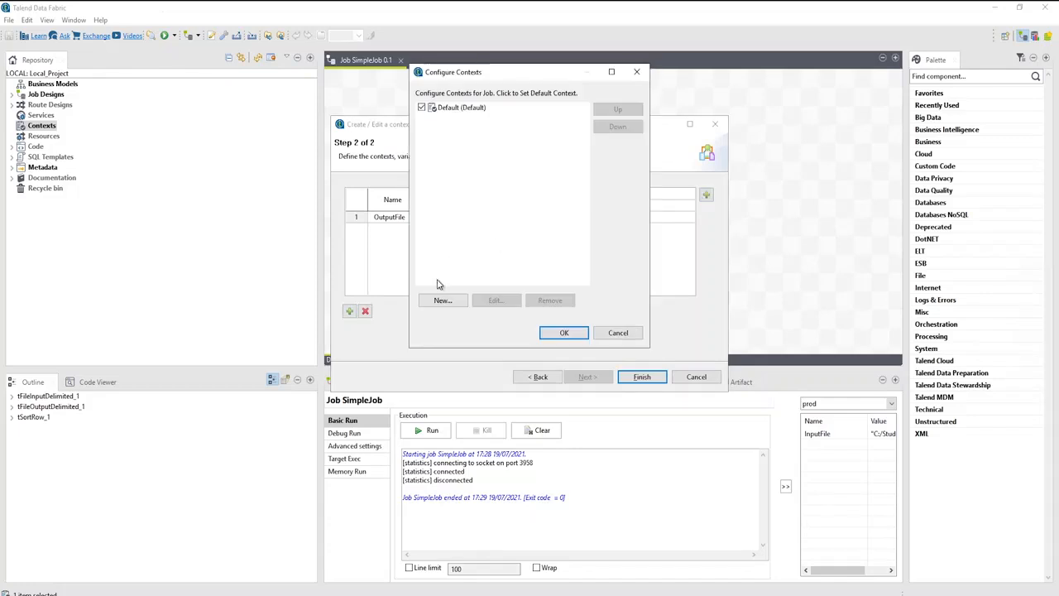
- Add dev and prod contexts, set OutputFile values per context, and finish the group
{"action": "left_click", "coordinate": [441, 302]}
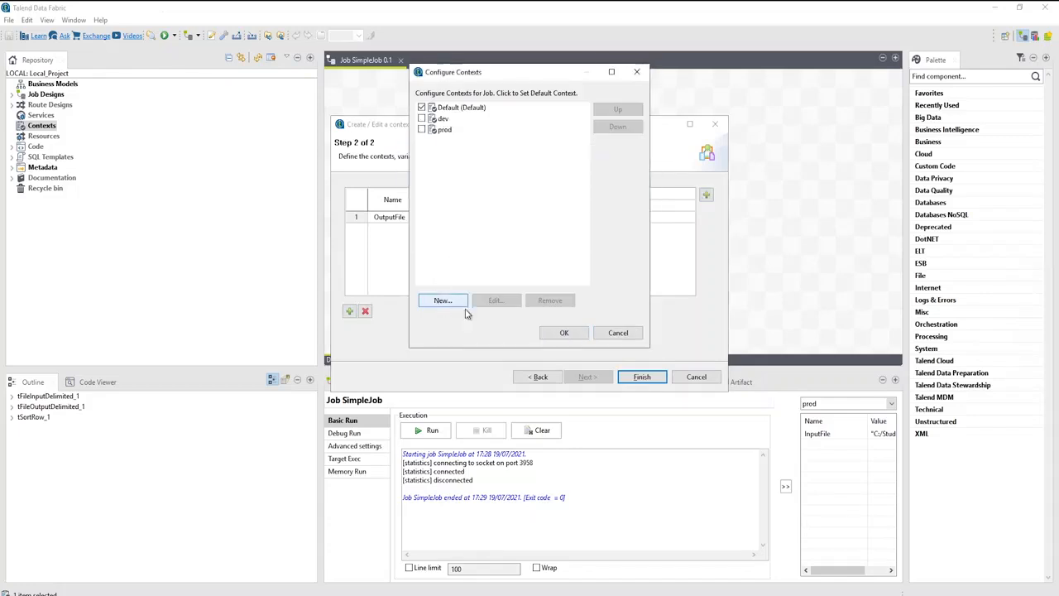
{"action": "left_click", "coordinate": [563, 333]}
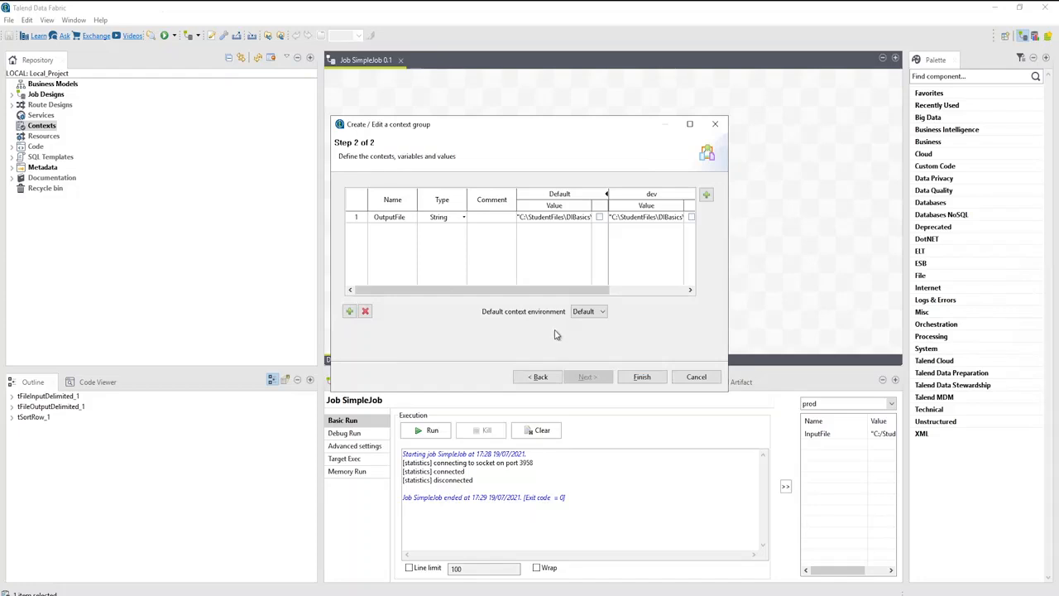
{"action": "double_click", "coordinate": [646, 215]}
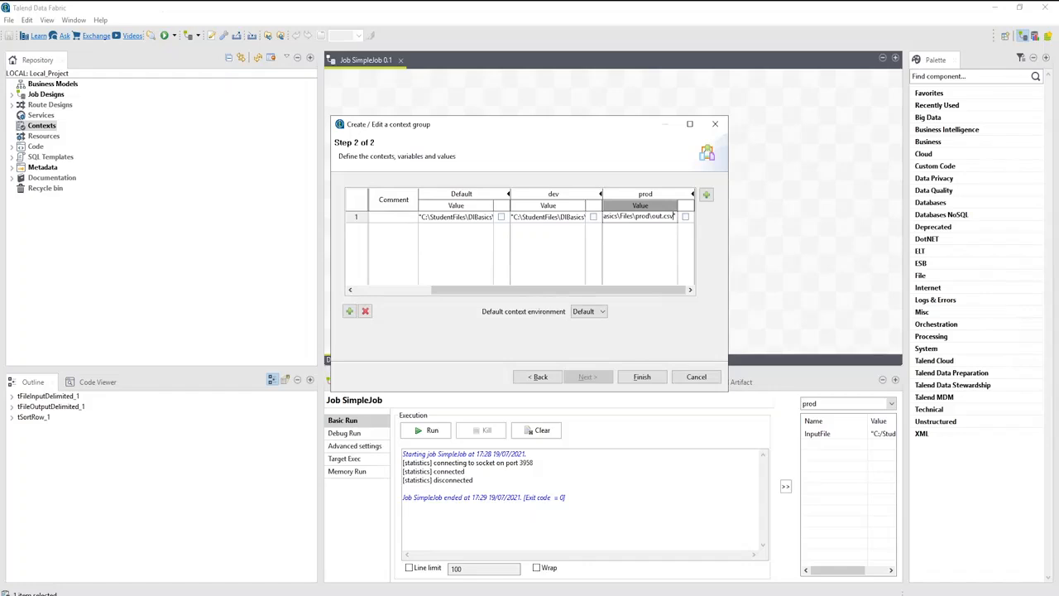
{"action": "left_click", "coordinate": [642, 377]}
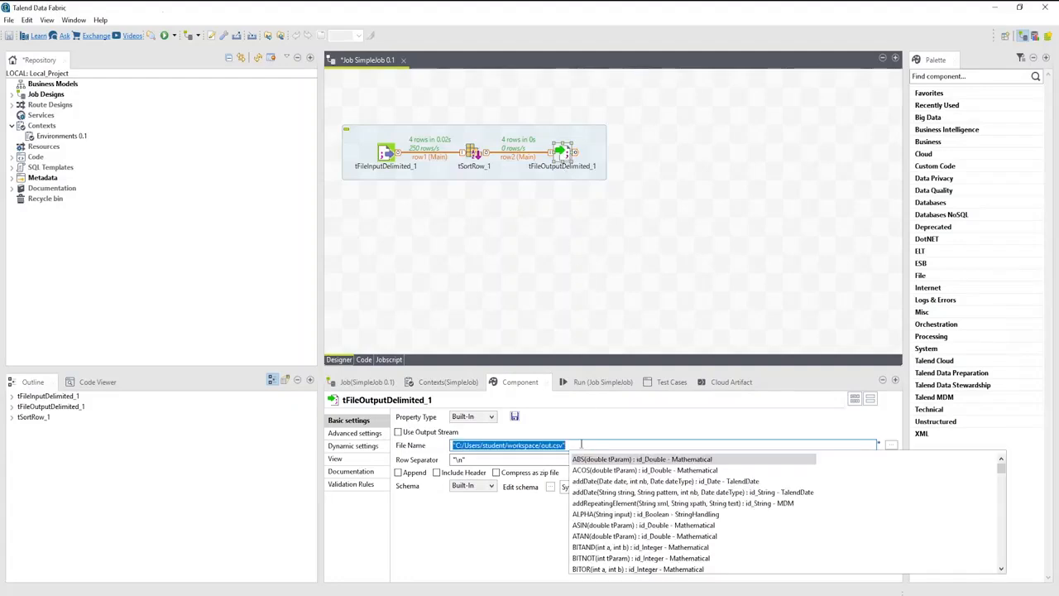
- Start the output file name with 'cont' so context.OutputFile is suggested
{"action": "type", "text": "cont"}
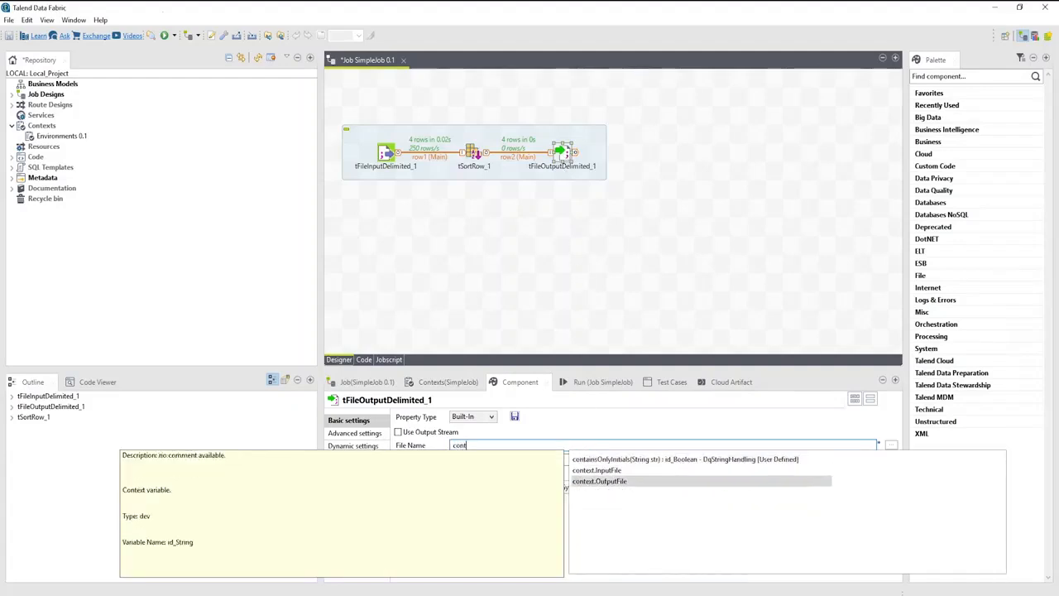